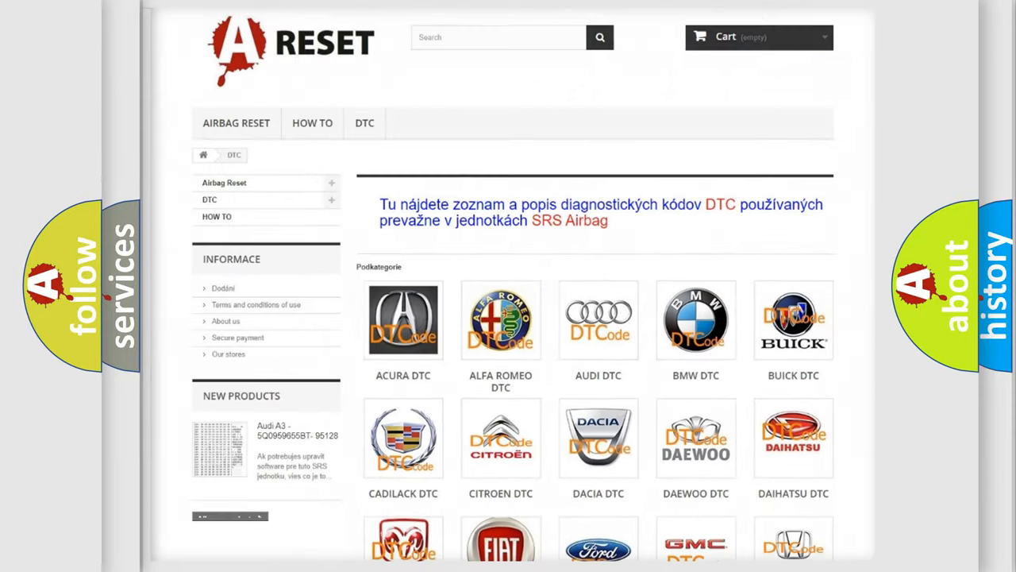
# - Select Jeep from the DTC brand list and browse its B-series airbag code table
pyautogui.scroll(-3)
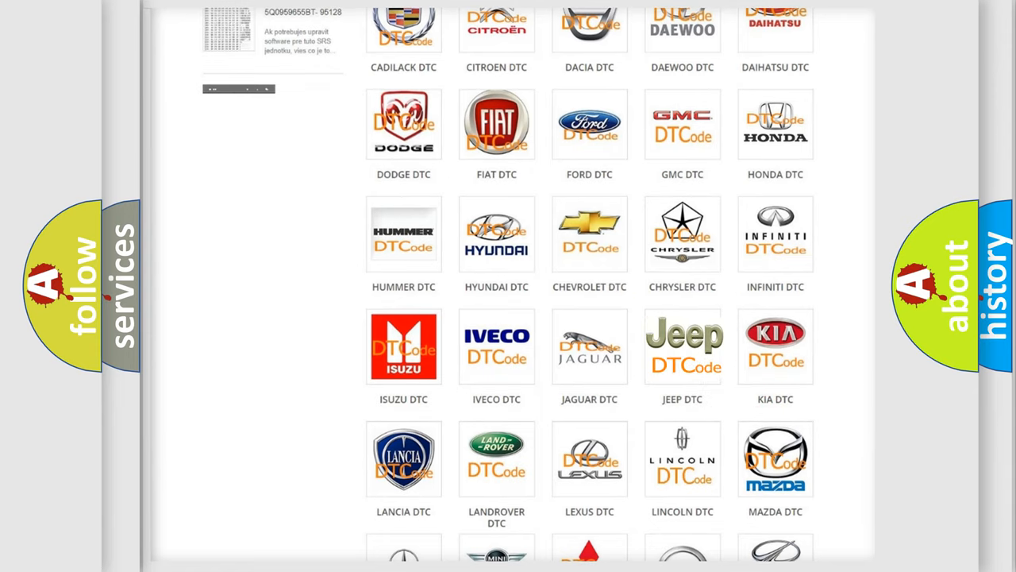
pyautogui.click(683, 346)
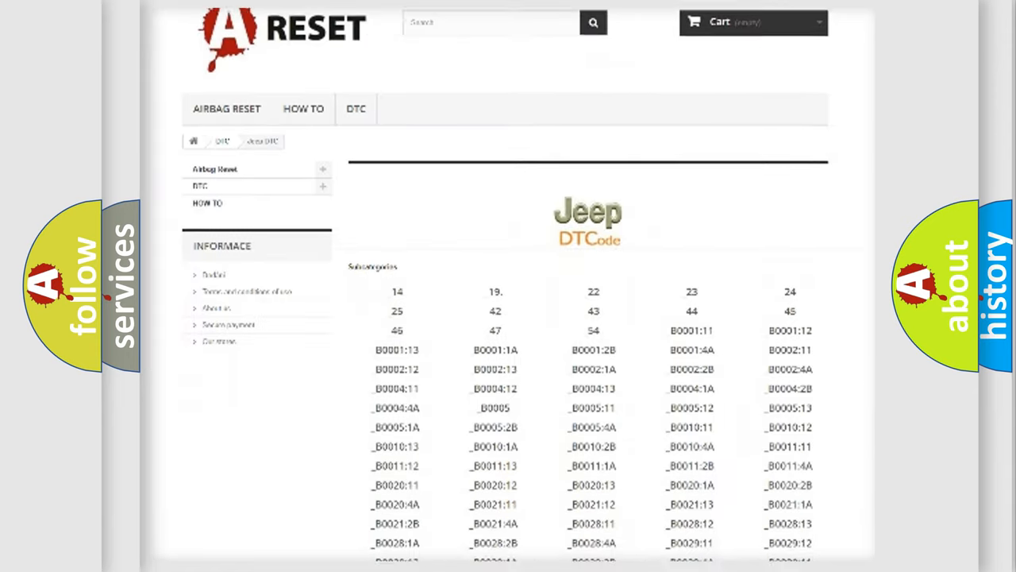
pyautogui.scroll(-3)
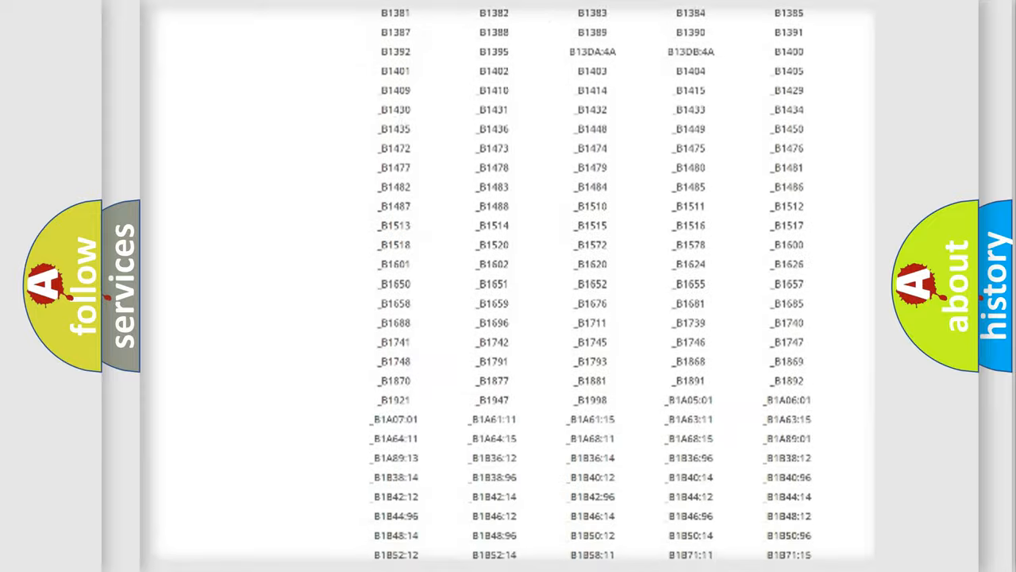